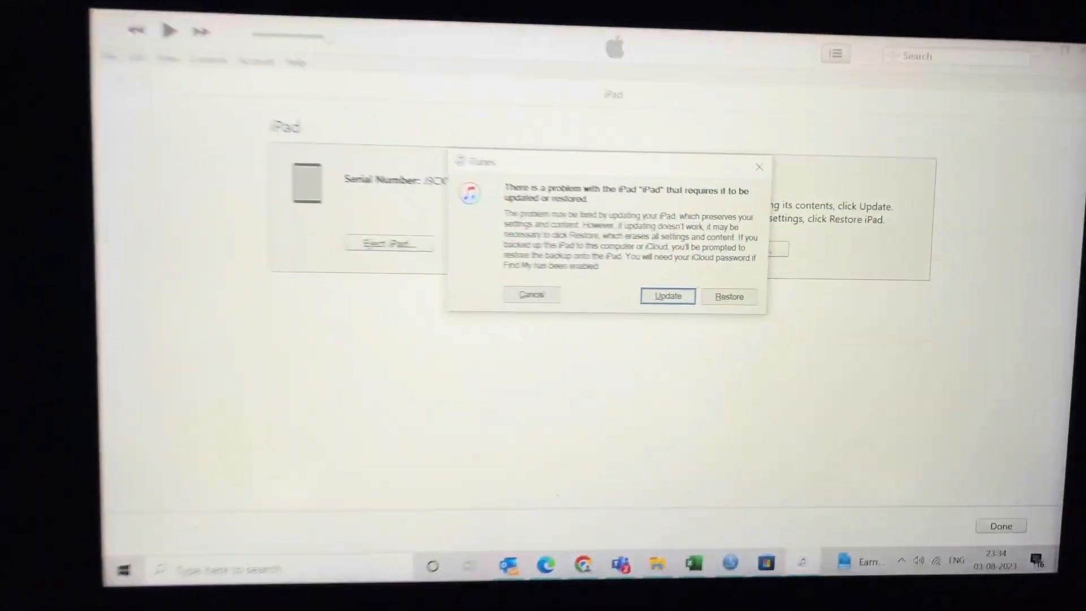
- Restore the flagged iPad from the iTunes problem dialog, erasing its settings and content
{"action": "left_click", "coordinate": [666, 295]}
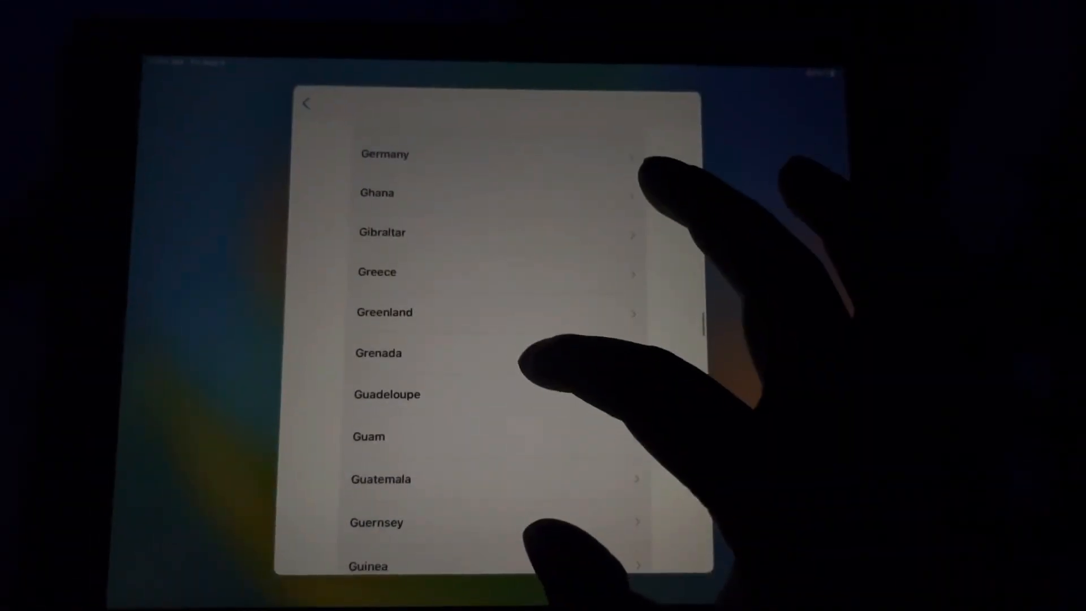
- Scroll the country list on the Select Your Country or Region screen
{"action": "scroll", "scroll_direction": "up", "scroll_amount": 3}
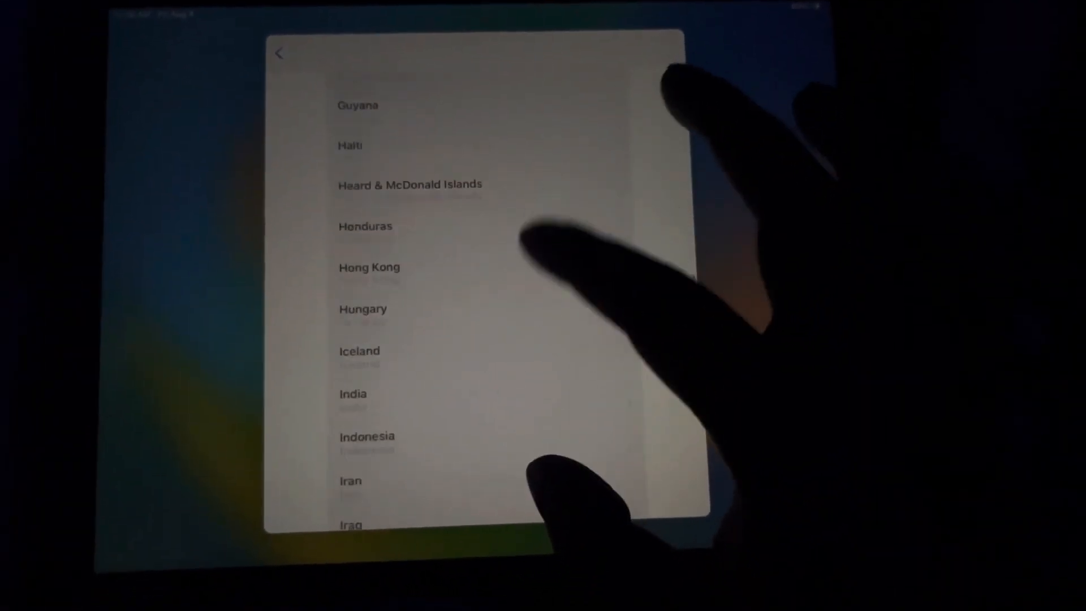
{"action": "scroll", "scroll_direction": "up", "scroll_amount": 3}
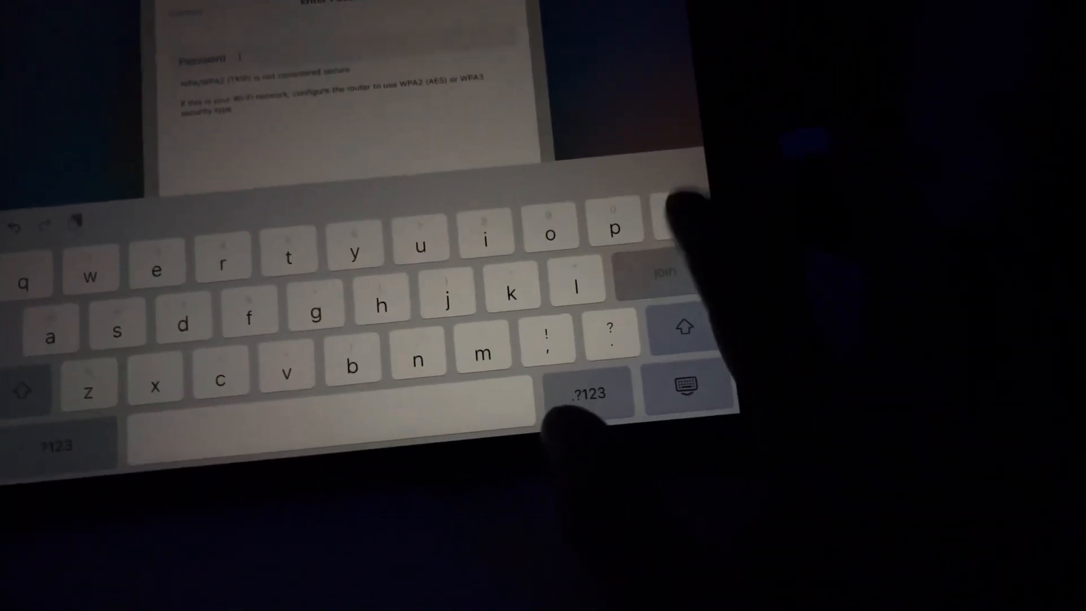
- Enter the Wi-Fi password and join the network
{"action": "left_click", "coordinate": [587, 393]}
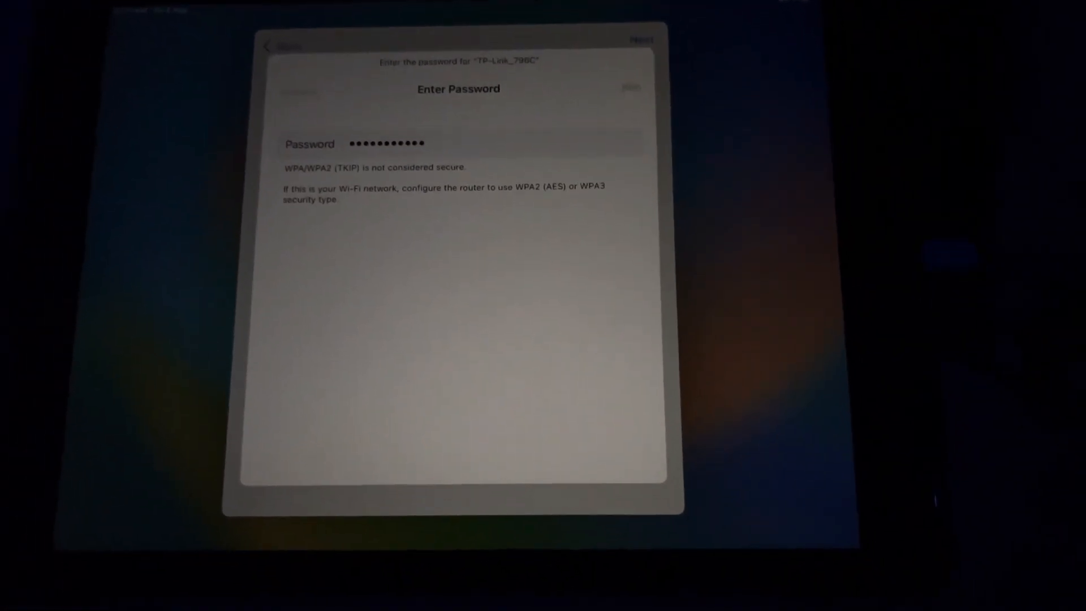
{"action": "left_click", "coordinate": [277, 47]}
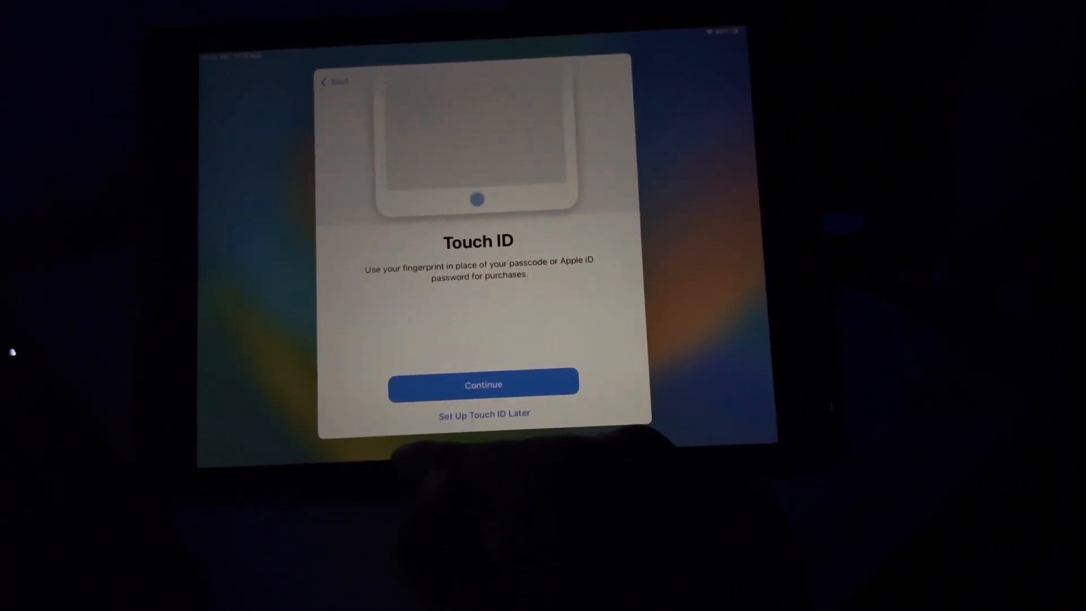
- Choose Set Up Touch ID Later on the Touch ID screen
{"action": "left_click", "coordinate": [484, 413]}
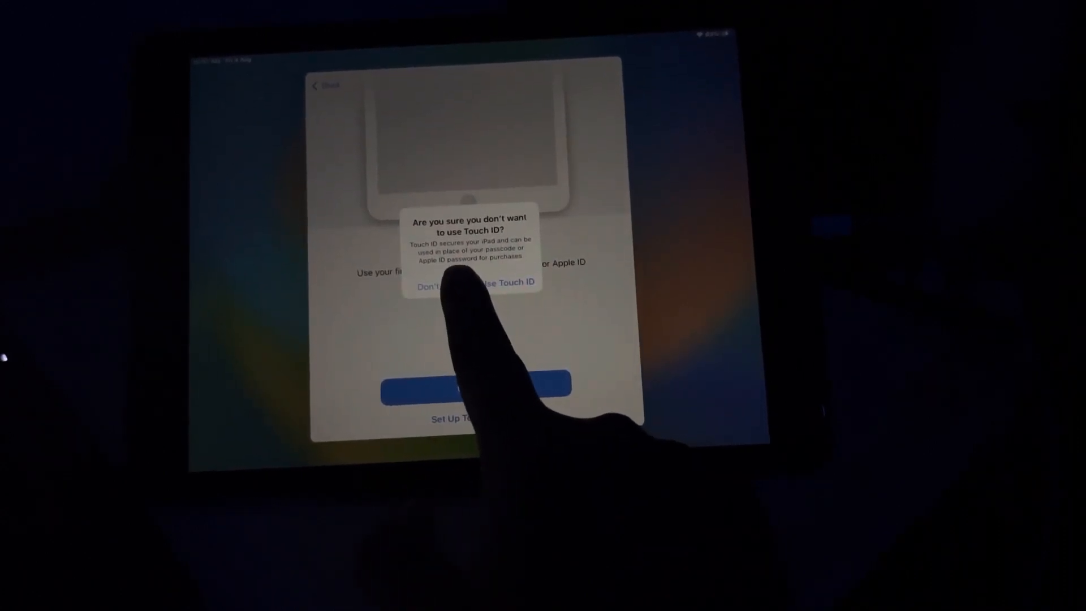